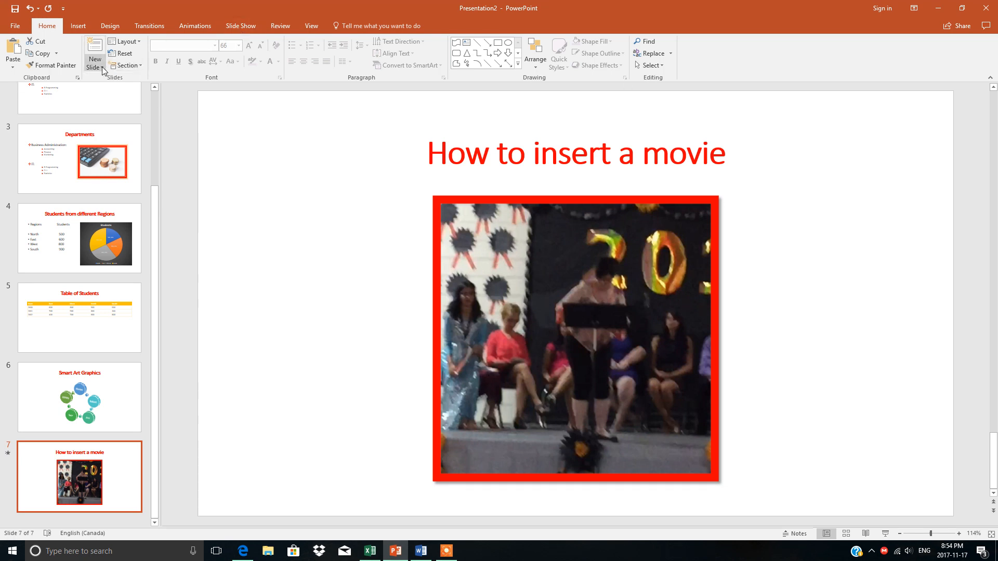
# Step: Add a new blank slide 8 after the movie slide
pyautogui.click(93, 58)
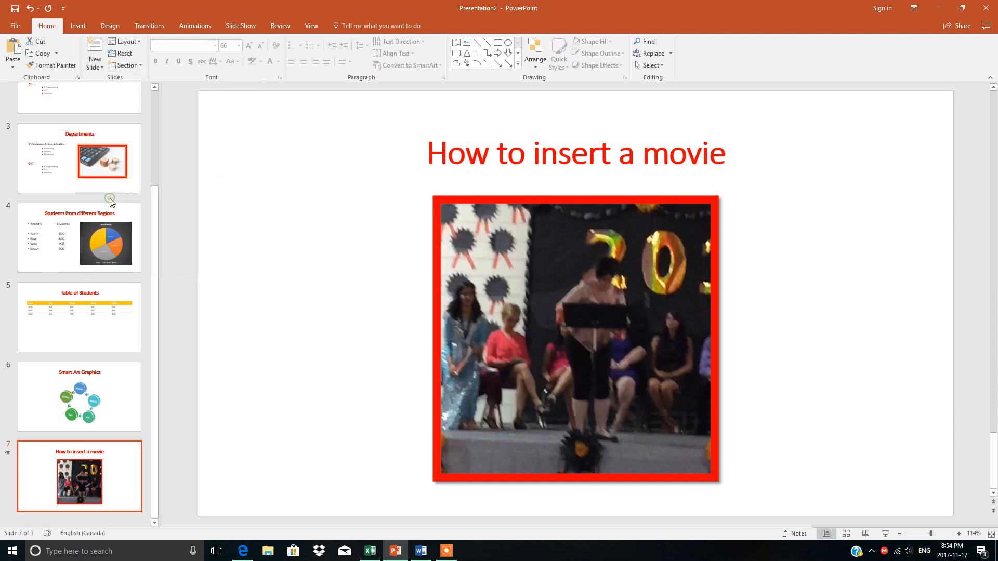
pyautogui.click(94, 50)
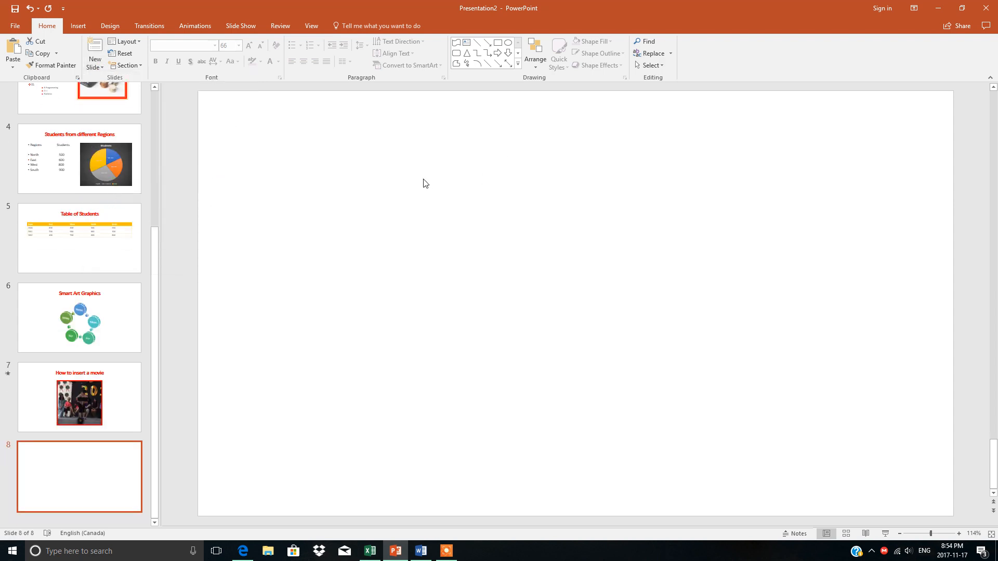
pyautogui.moveTo(395, 168)
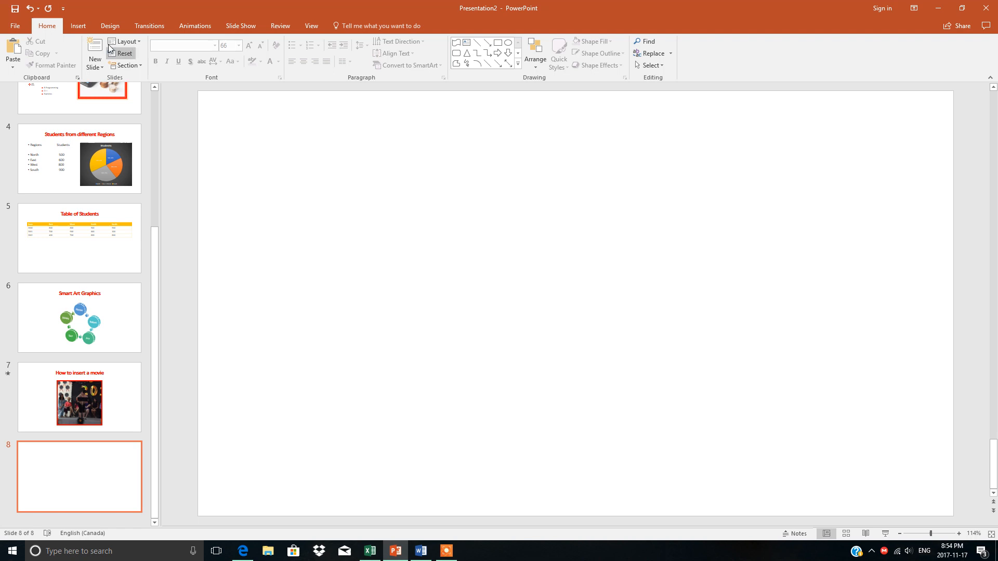
pyautogui.click(77, 25)
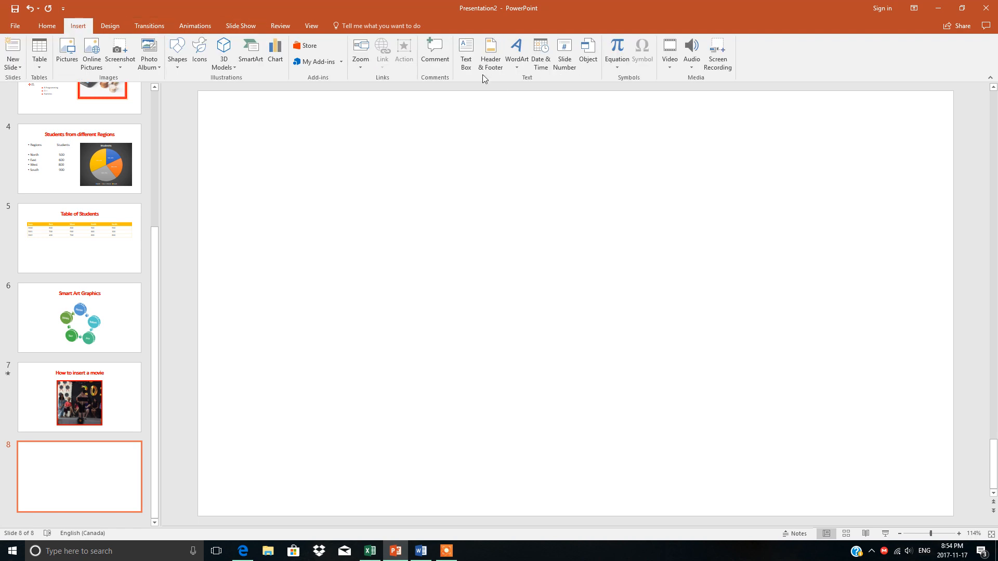
pyautogui.click(466, 54)
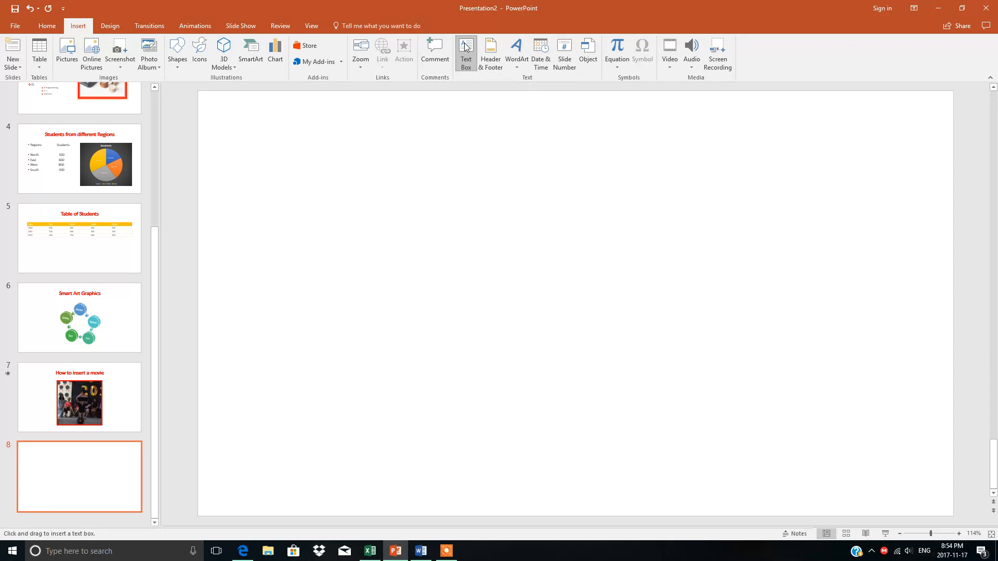
pyautogui.moveTo(293, 139); pyautogui.dragTo(419, 239)
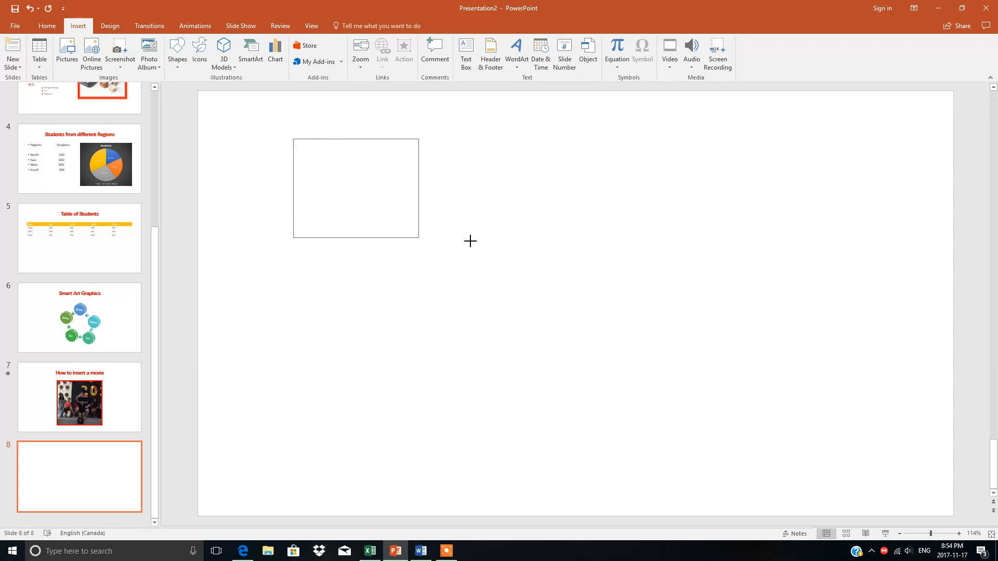
pyautogui.moveTo(418, 239); pyautogui.dragTo(607, 253)
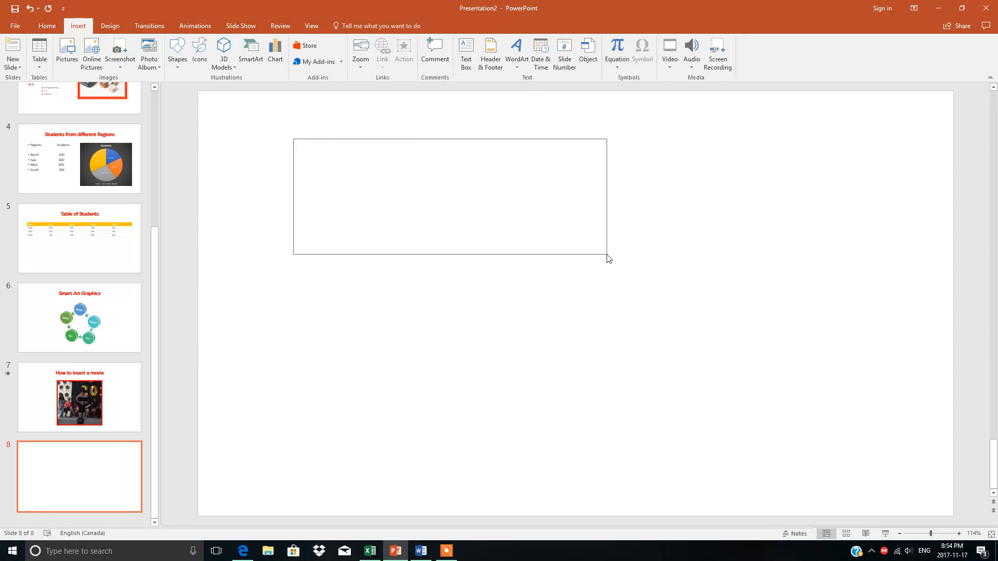
pyautogui.click(449, 196)
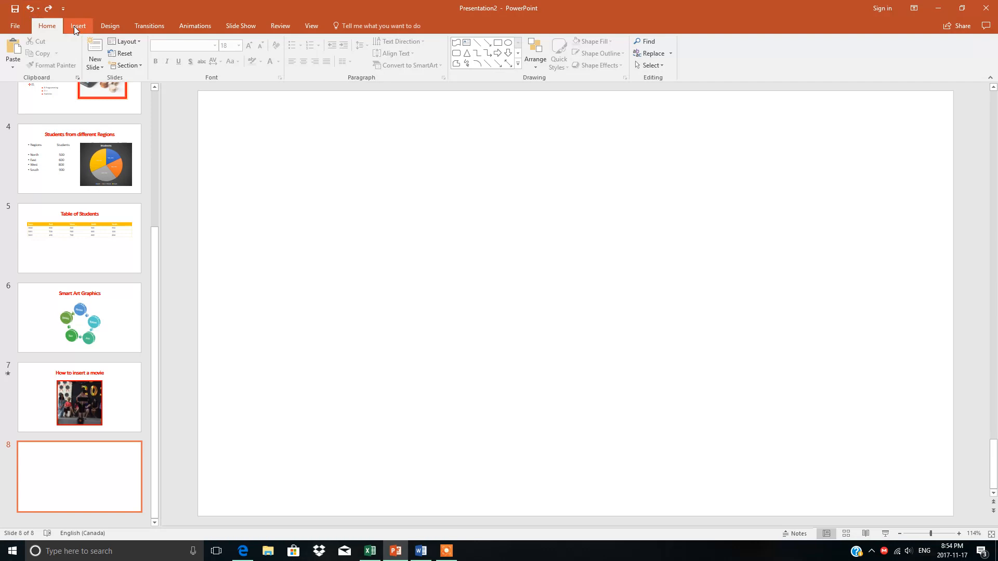
# Step: Draw a large Flowchart wave shape across most of slide 8
pyautogui.click(78, 26)
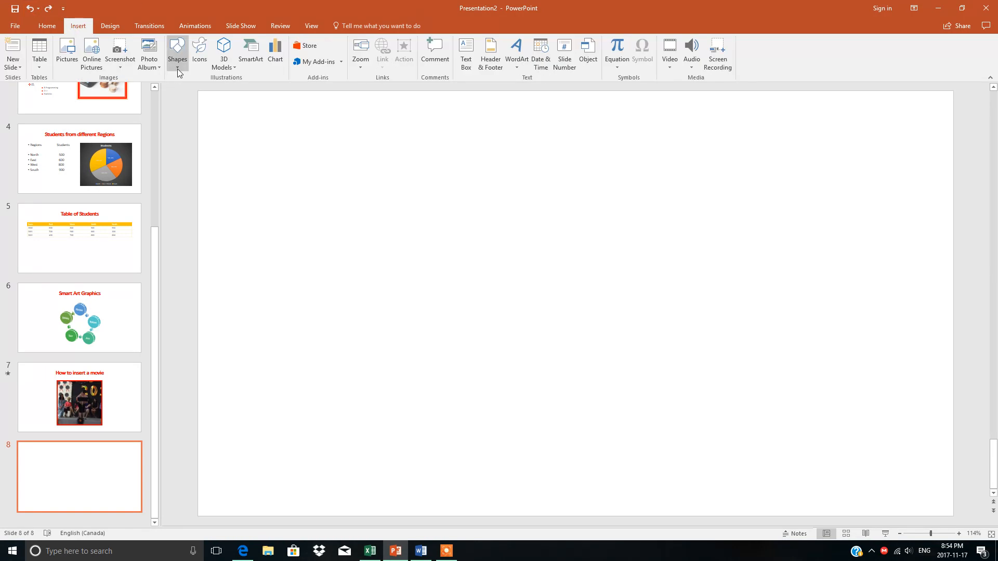
pyautogui.click(177, 52)
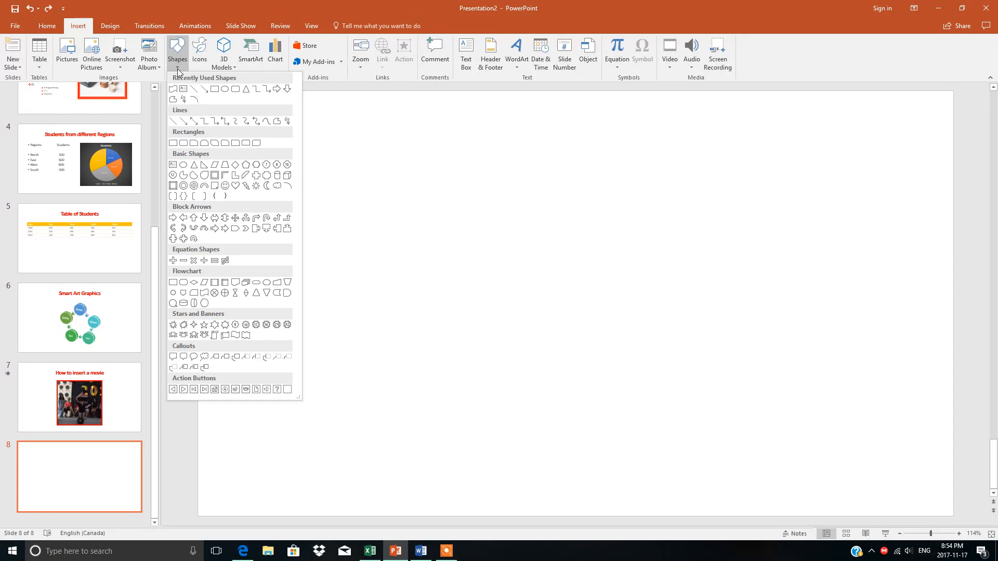
pyautogui.moveTo(205, 303)
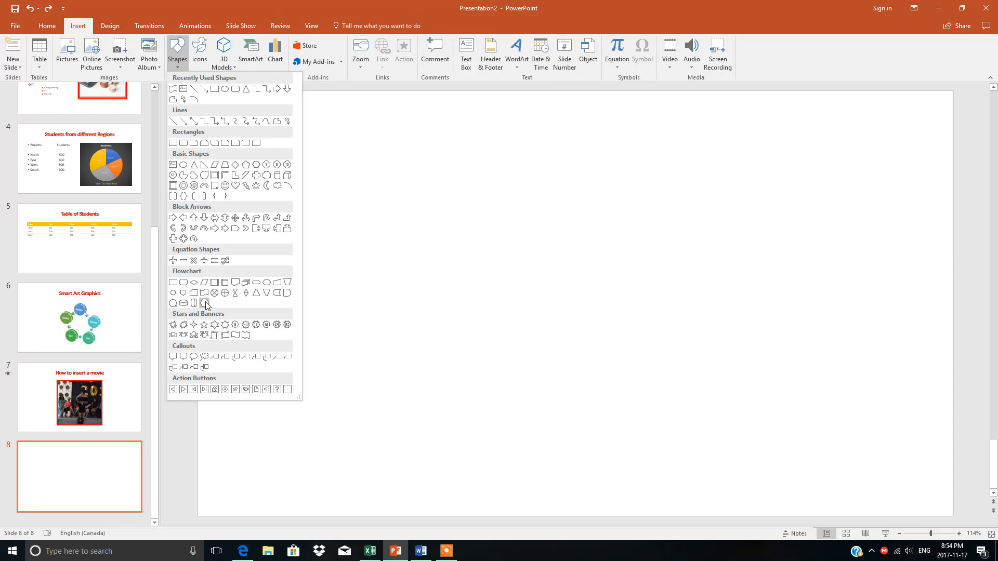
pyautogui.click(204, 303)
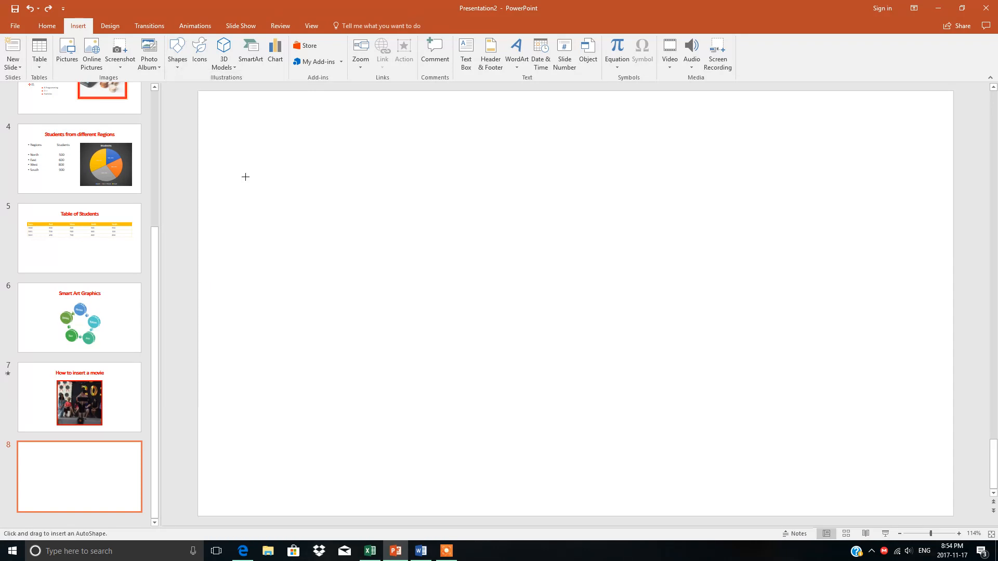
pyautogui.moveTo(245, 177); pyautogui.dragTo(881, 462)
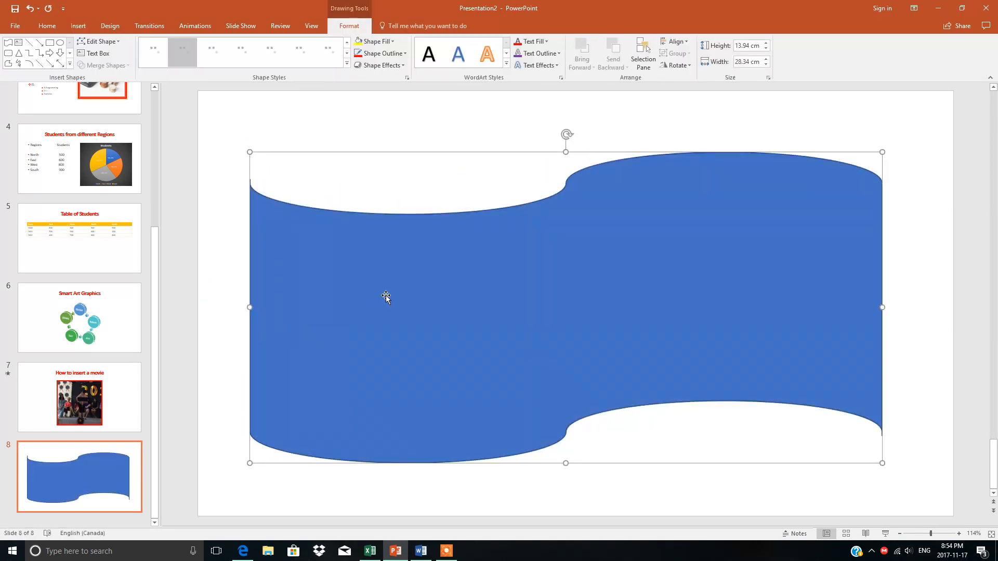
# Step: Type 'Thank You' into the wave shape and make the text yellow and bold
pyautogui.write('Thank')
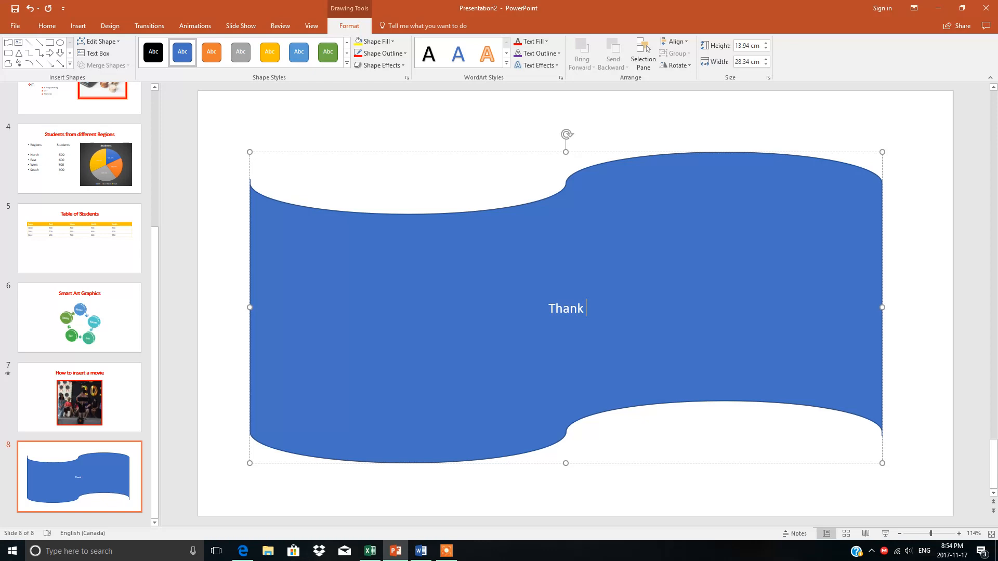
pyautogui.write('You')
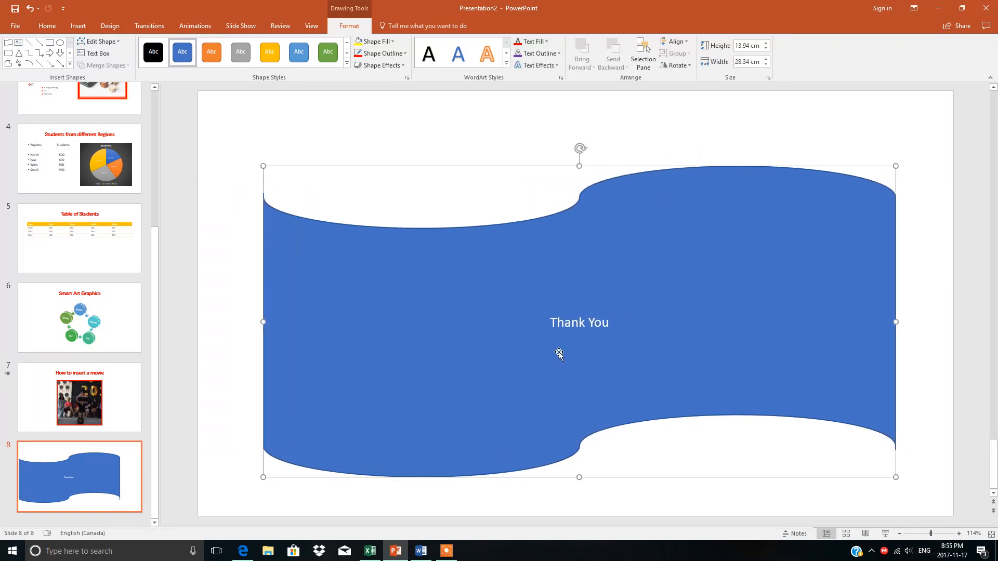
pyautogui.doubleClick(578, 322)
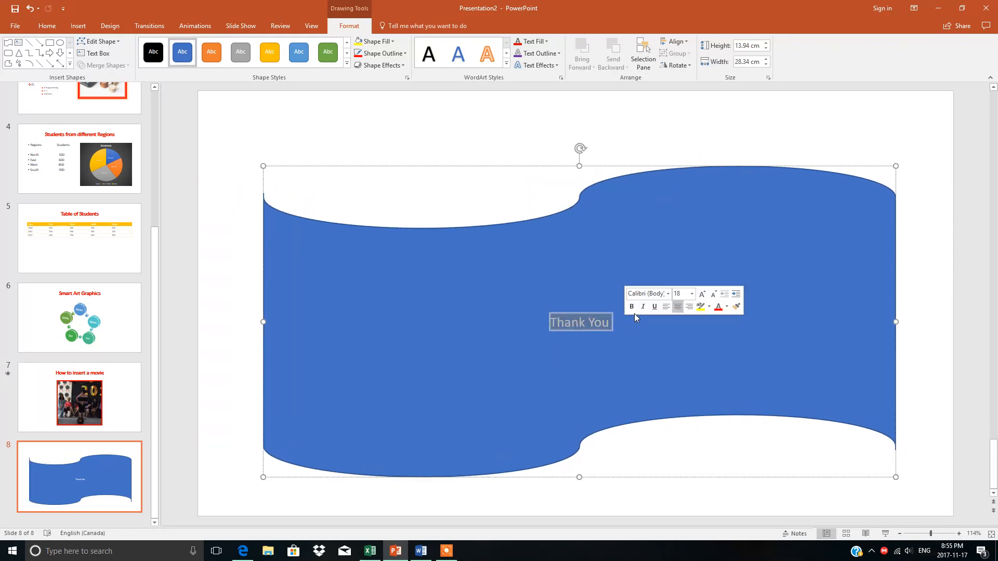
pyautogui.click(725, 306)
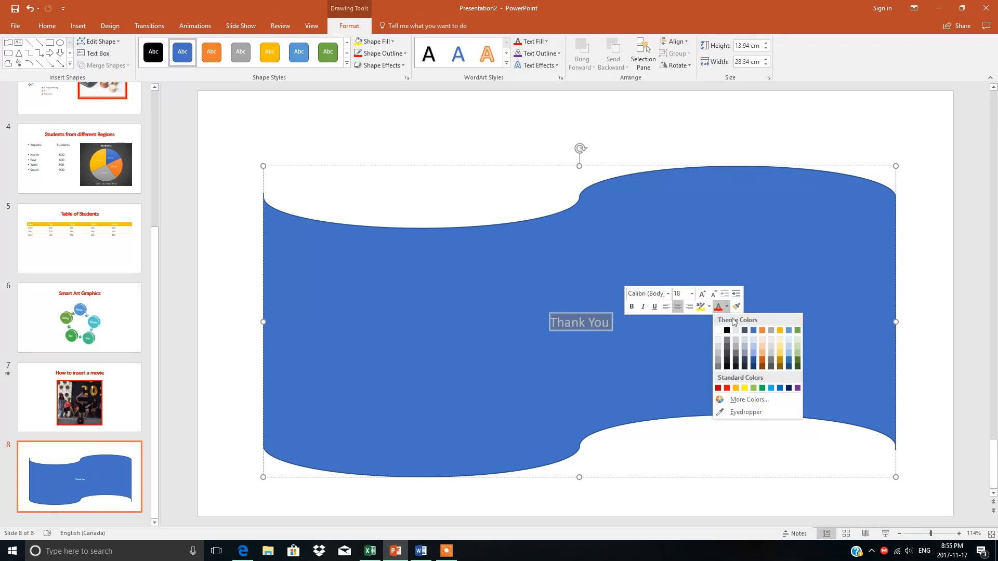
pyautogui.click(743, 388)
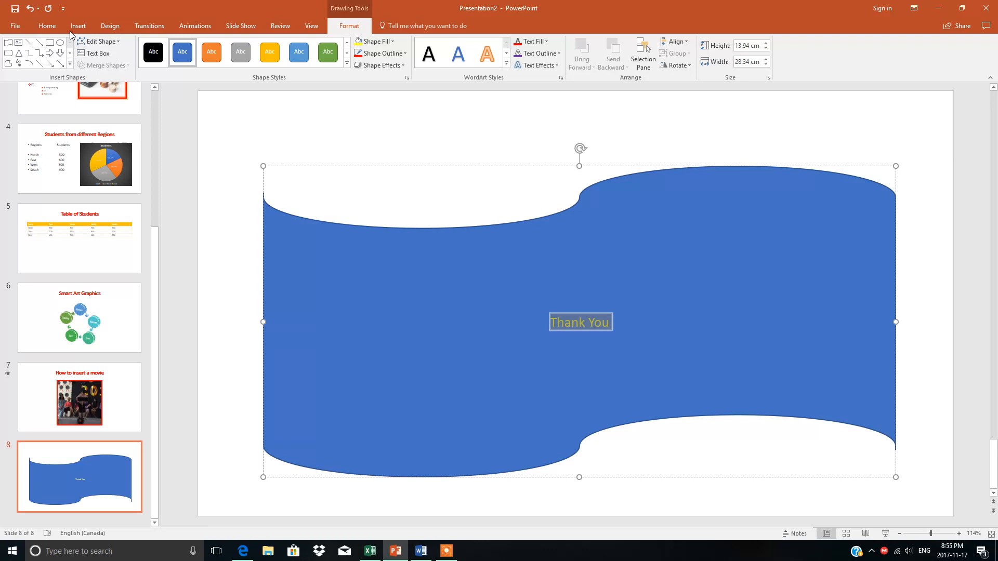
pyautogui.click(46, 26)
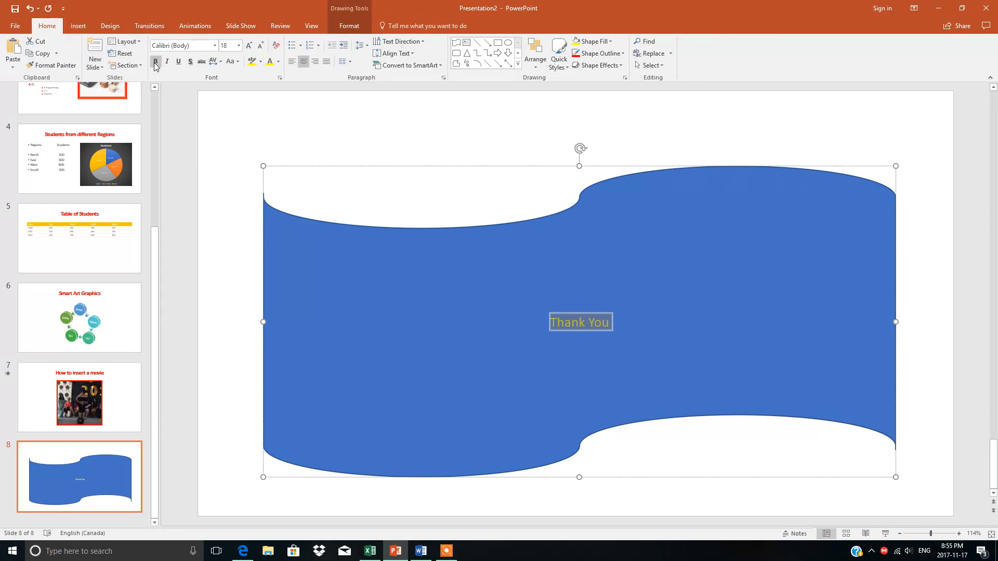
# Step: Enlarge the 'Thank You' text to 66 pt
pyautogui.click(238, 45)
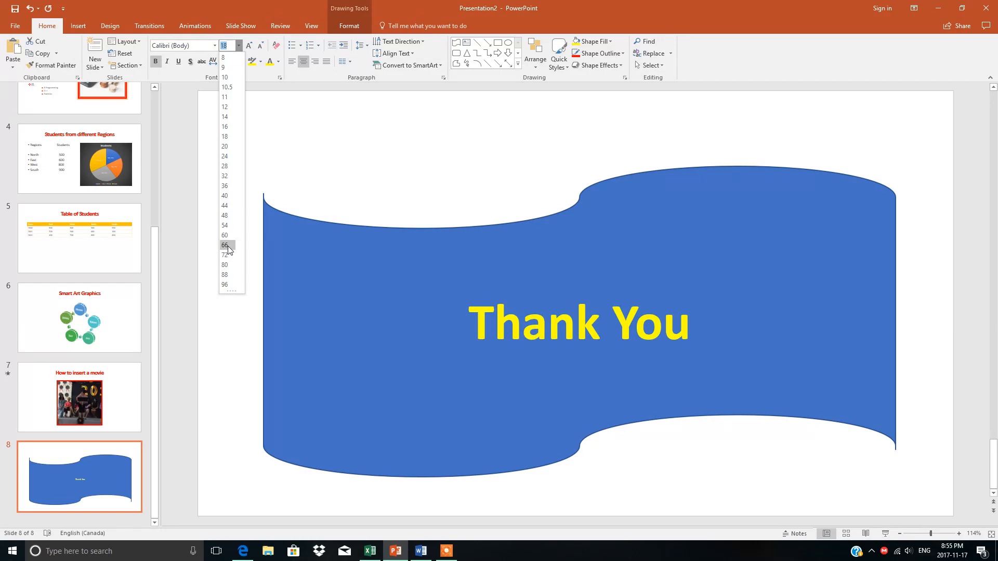
pyautogui.click(224, 245)
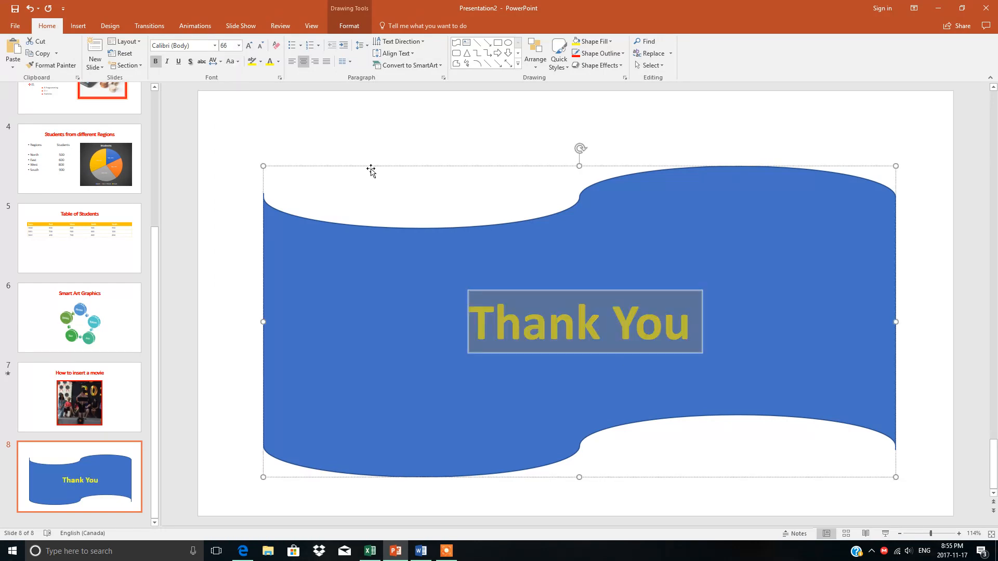
pyautogui.click(349, 25)
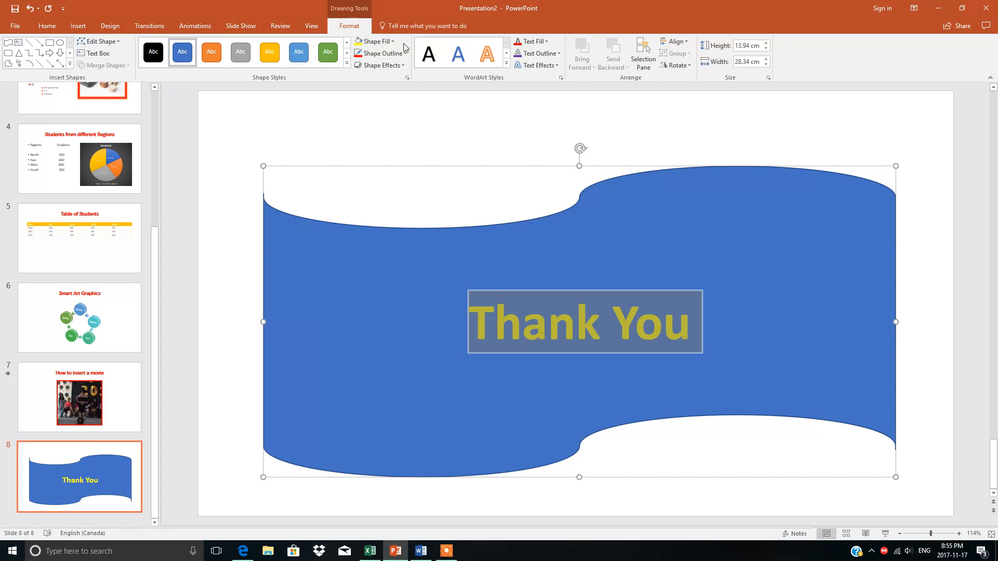
# Step: Fill the wave shape with red, then change its fill to yellow
pyautogui.click(375, 41)
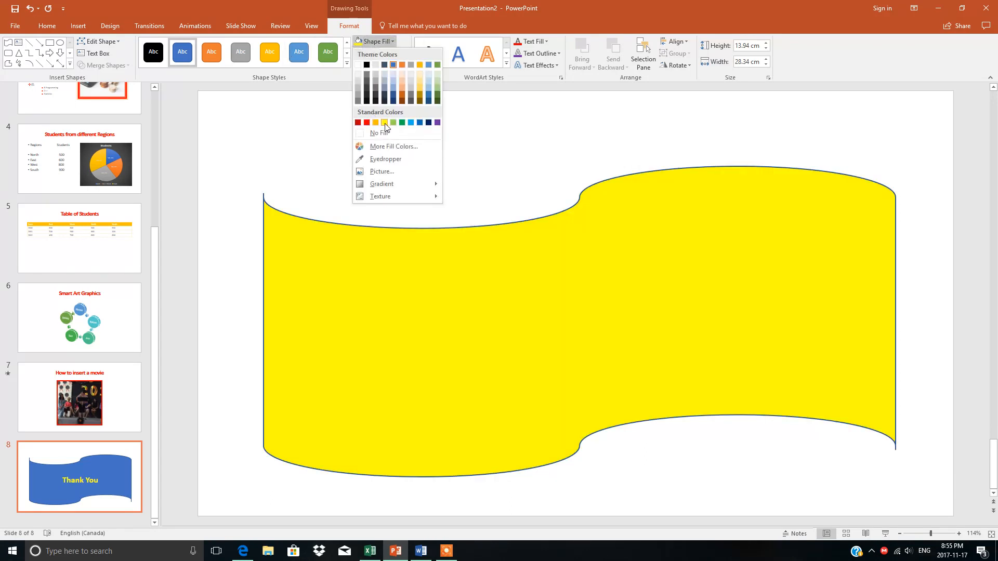
pyautogui.moveTo(383, 122)
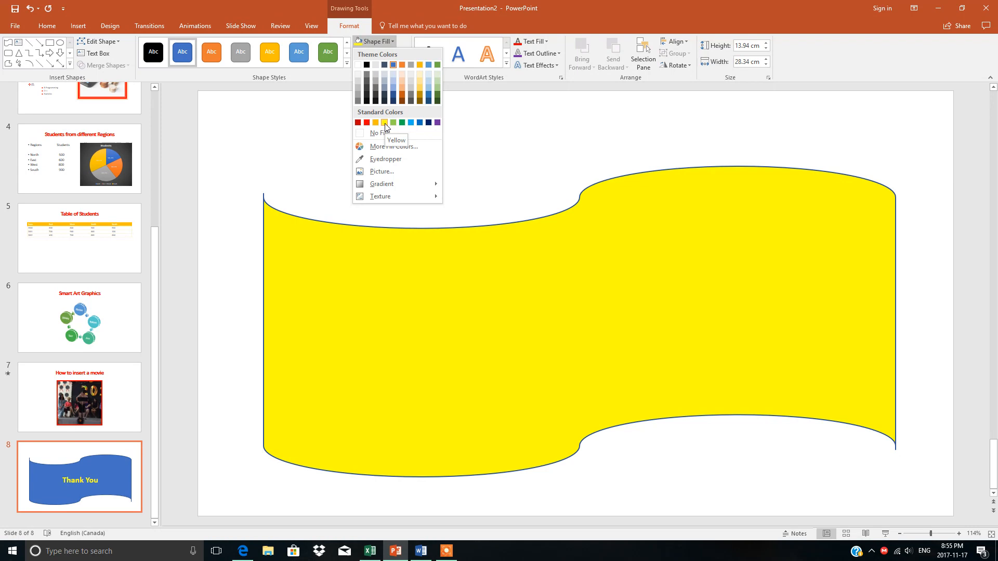
pyautogui.click(366, 122)
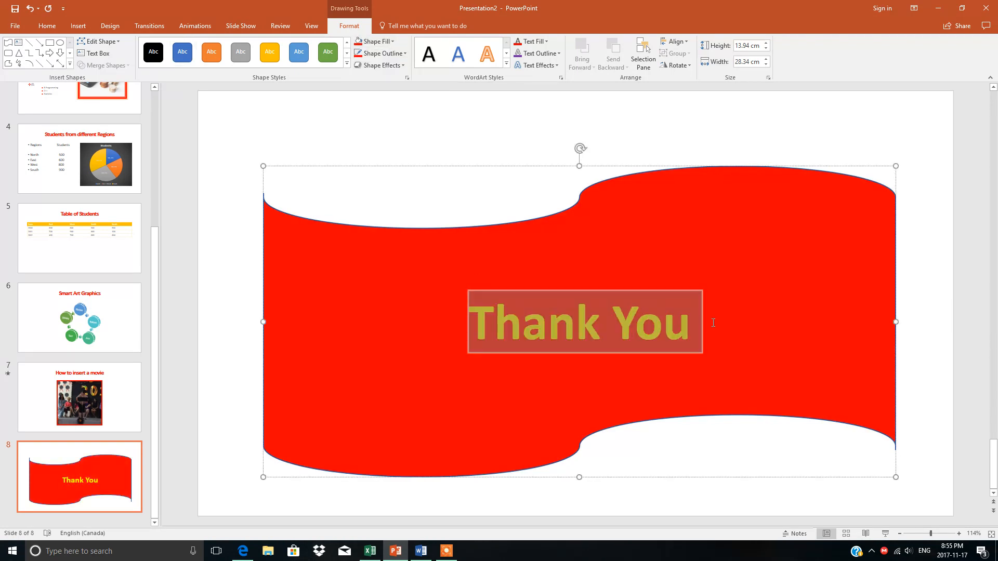
pyautogui.moveTo(379, 53)
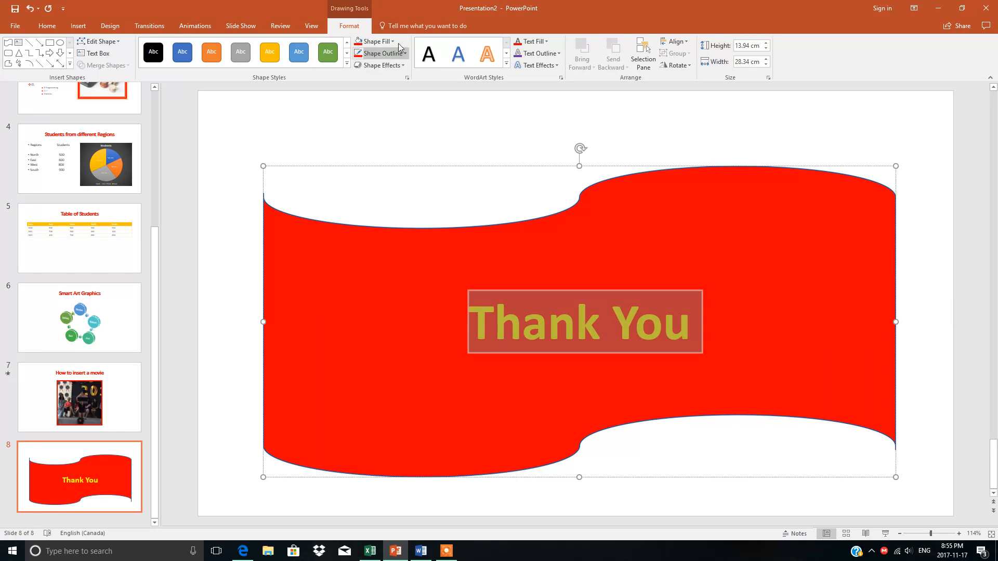
pyautogui.moveTo(532, 42)
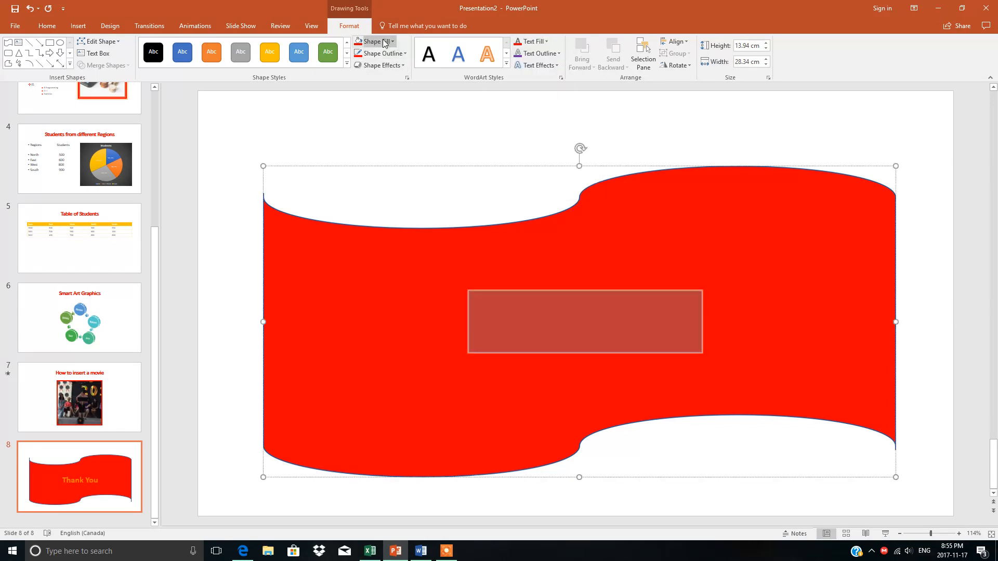
pyautogui.click(374, 40)
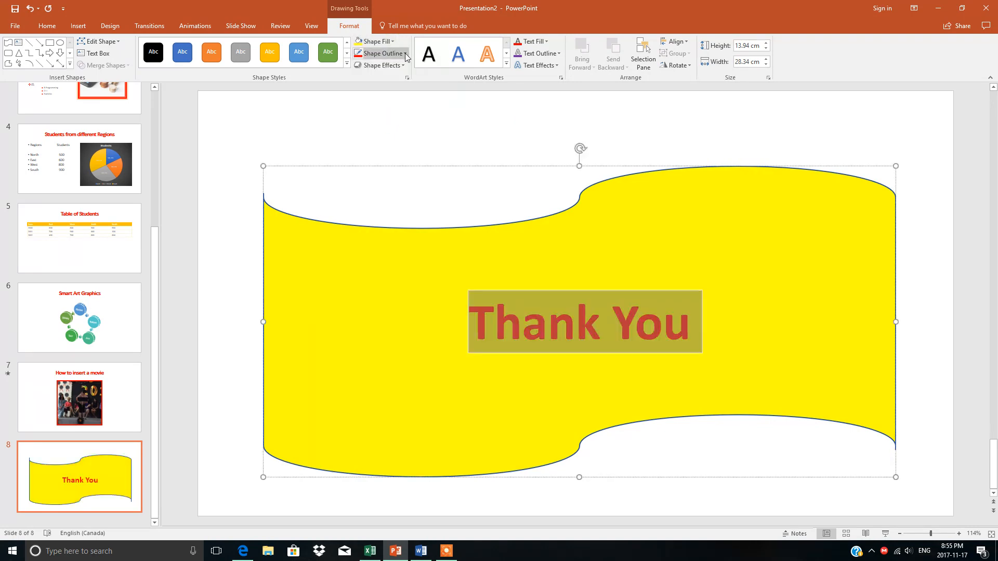
pyautogui.click(381, 53)
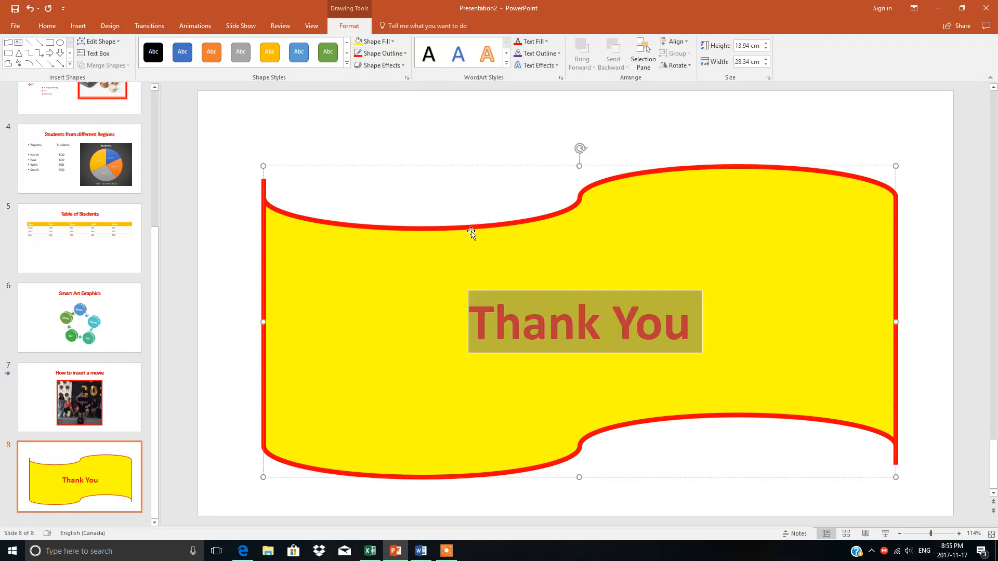
# Step: Give the wave a red outline and apply a reflection variation
pyautogui.click(379, 65)
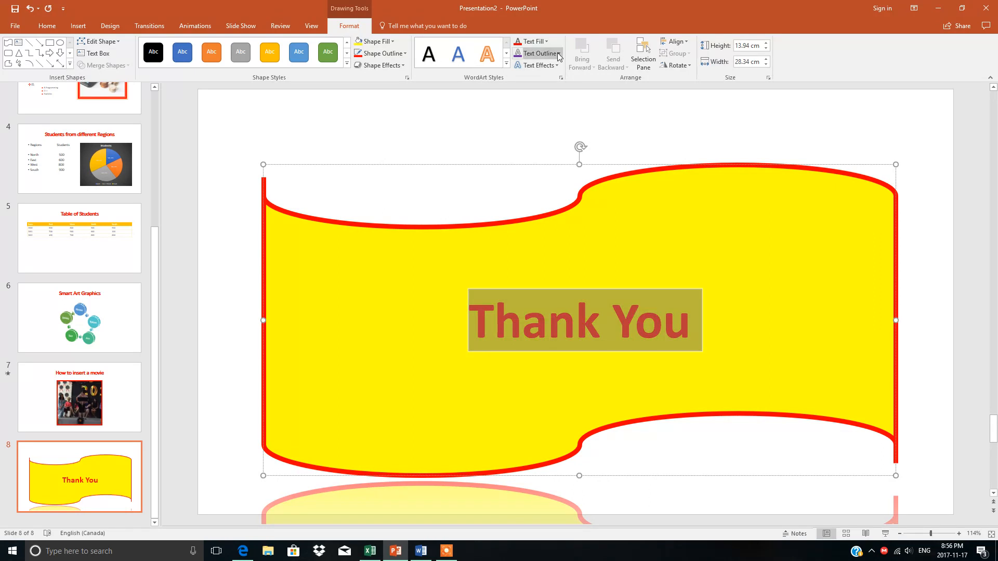
pyautogui.click(538, 65)
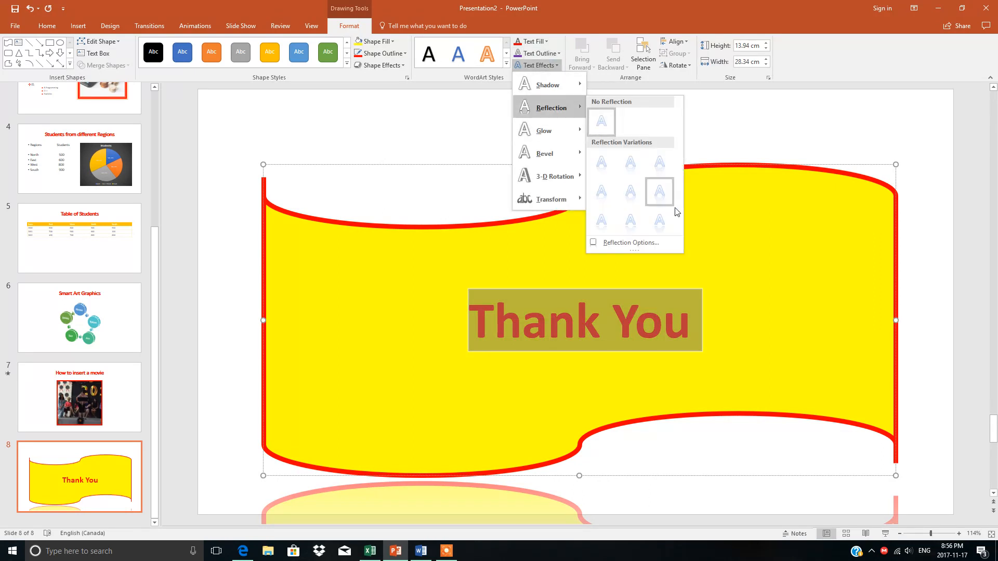
pyautogui.click(660, 191)
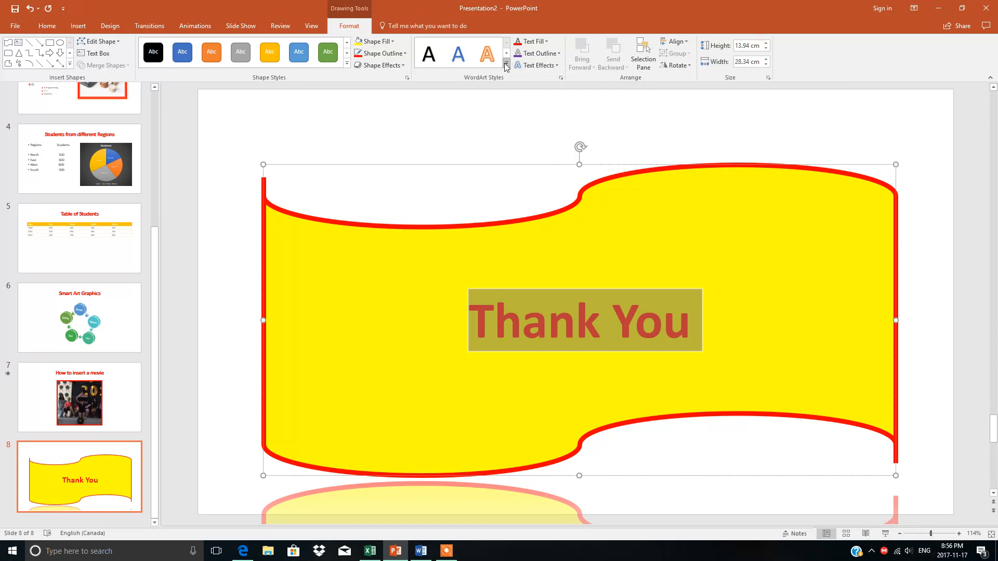
# Step: Apply the 'Gradient Fill: Blue, Accent color 5; Reflection' WordArt style to 'Thank You'
pyautogui.click(506, 65)
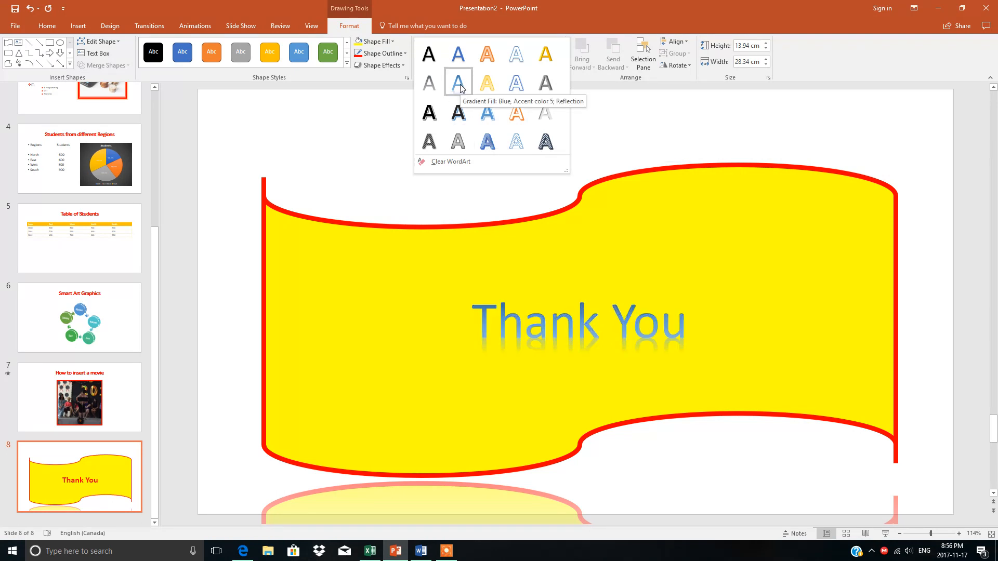
pyautogui.click(458, 82)
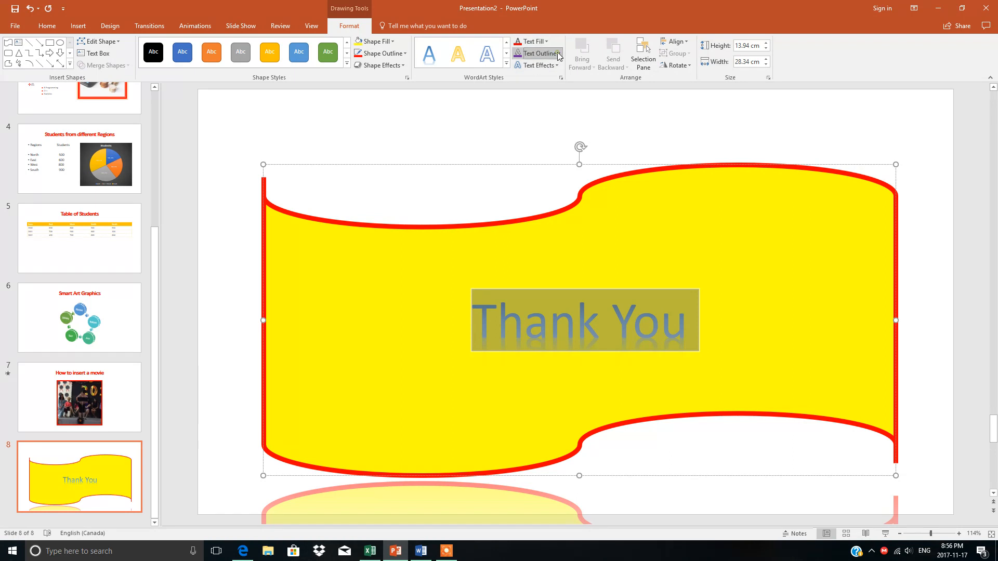
# Step: Give the 'Thank You' letters a red text outline
pyautogui.click(538, 53)
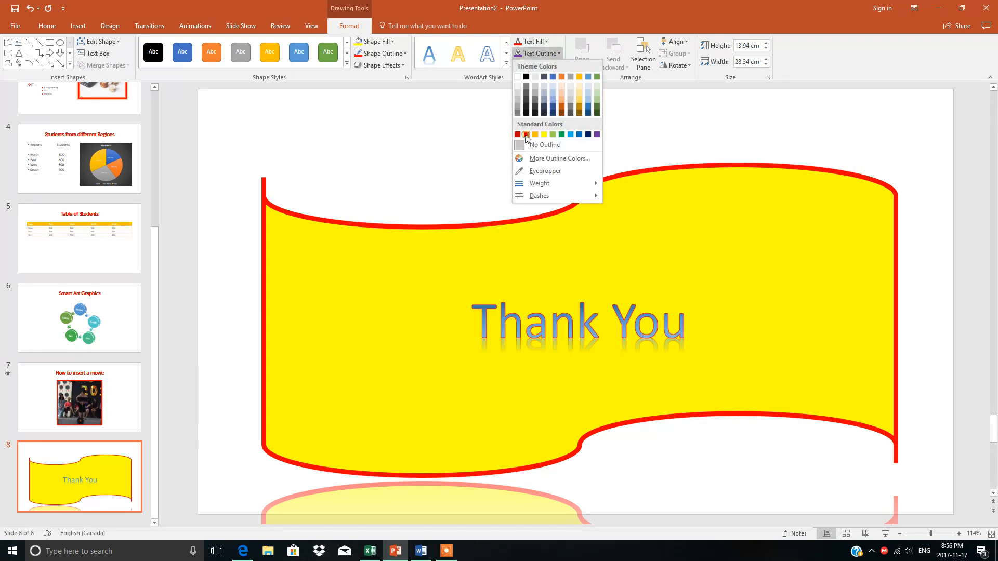
pyautogui.click(526, 134)
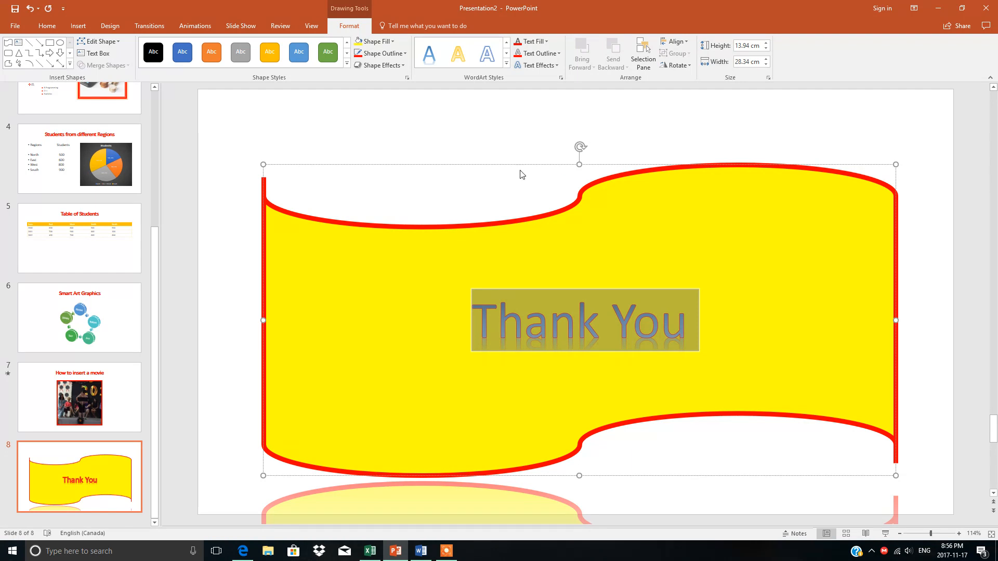
pyautogui.moveTo(407, 205)
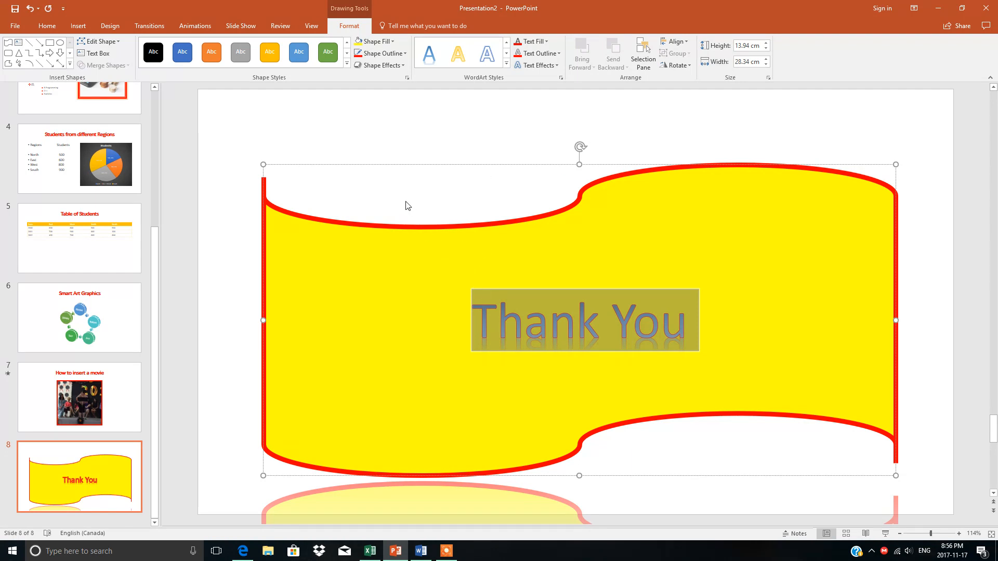